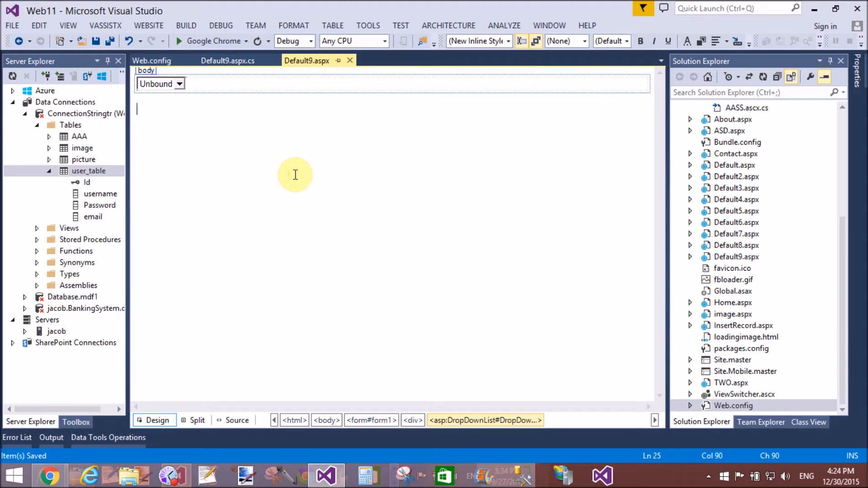
Check the code-behind and Web.config's ConnectionStringtr entry, then return to the Default9 design.
click(227, 60)
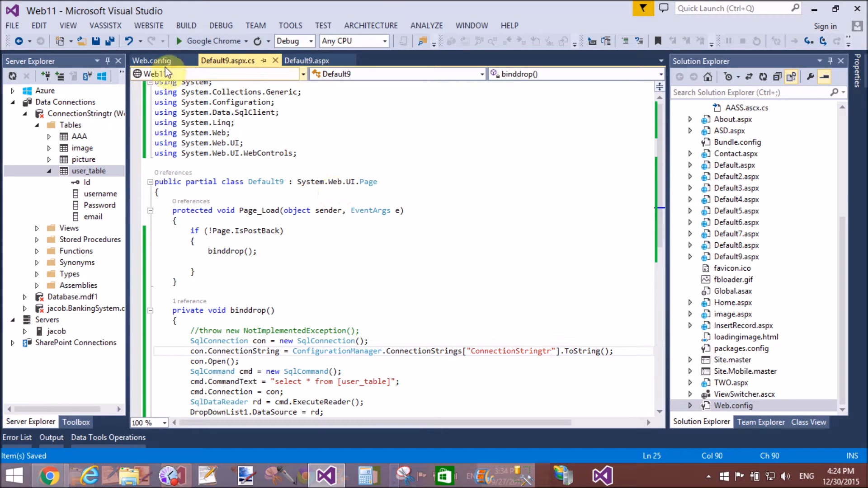
click(151, 60)
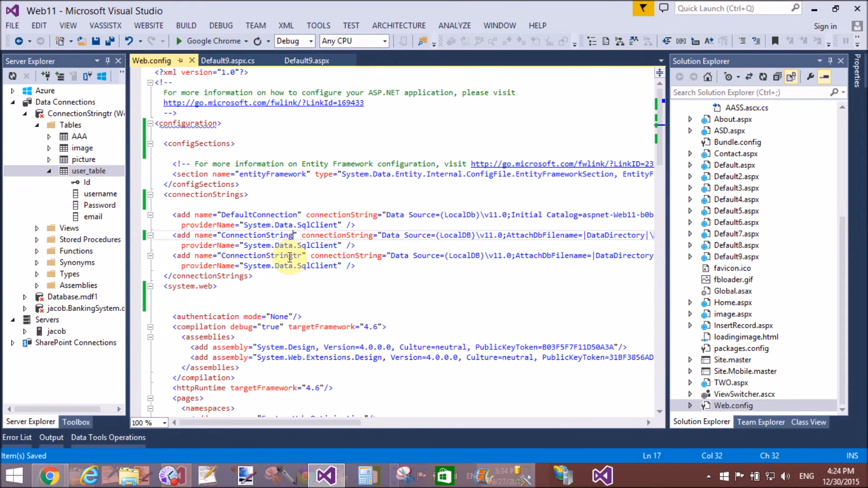
double_click(260, 255)
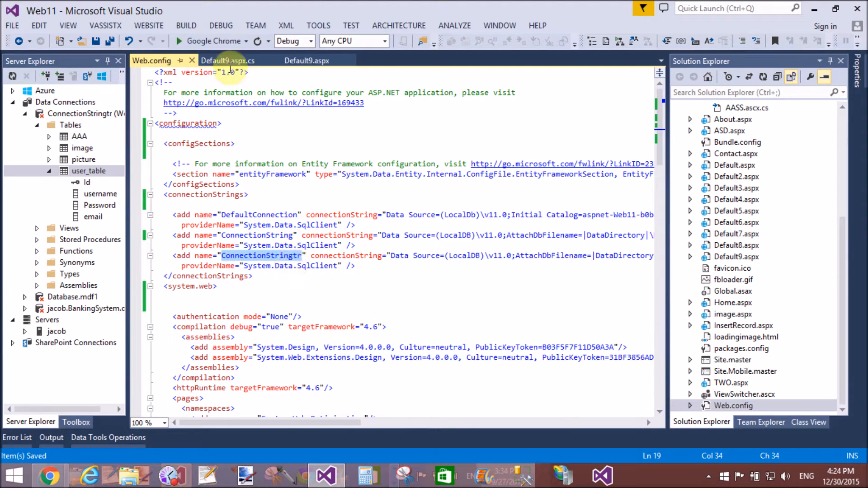
click(227, 60)
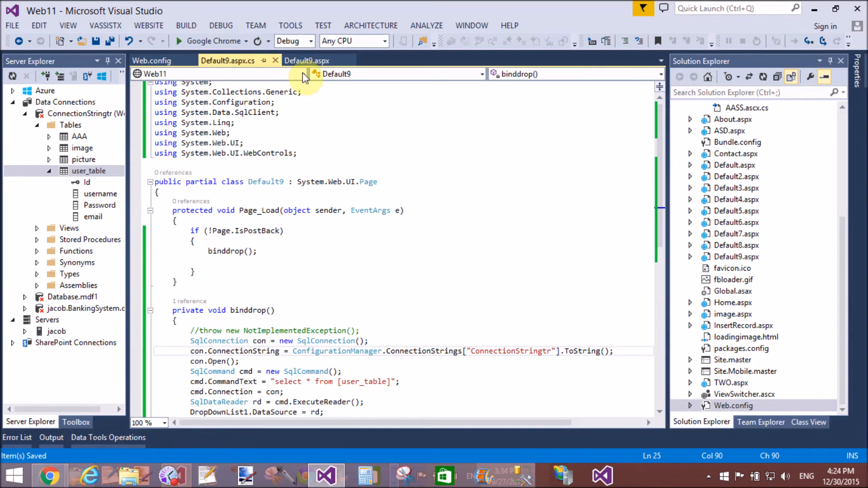
click(306, 60)
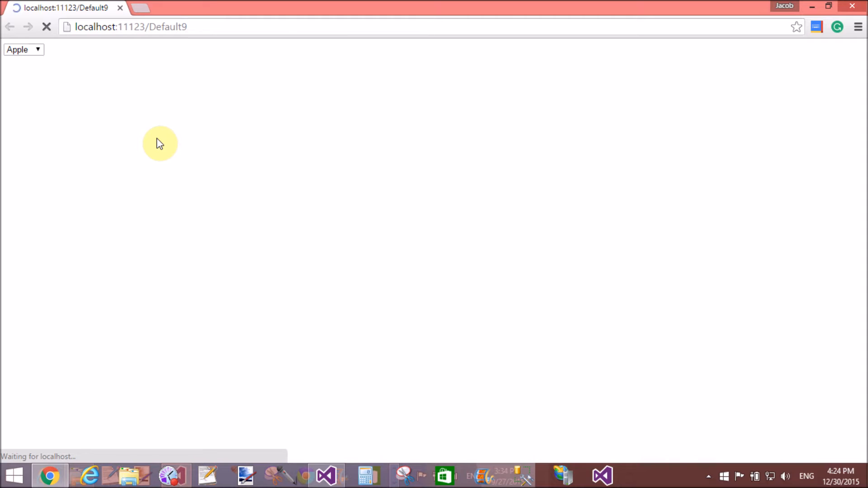
View the four user-table names in Chrome's Default9 dropdown, then return to Visual Studio.
click(23, 49)
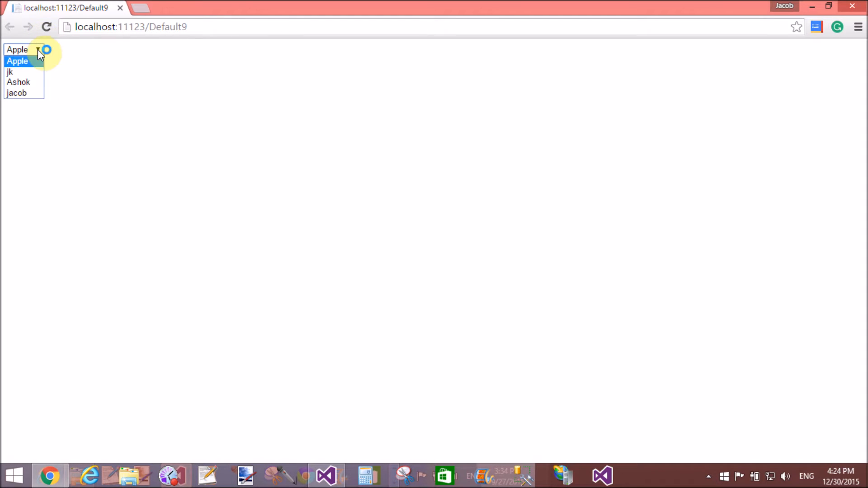
click(17, 92)
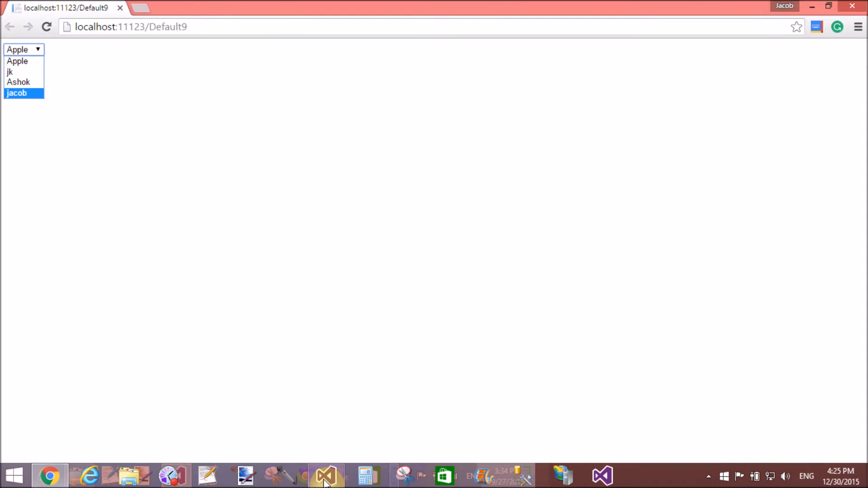
click(326, 475)
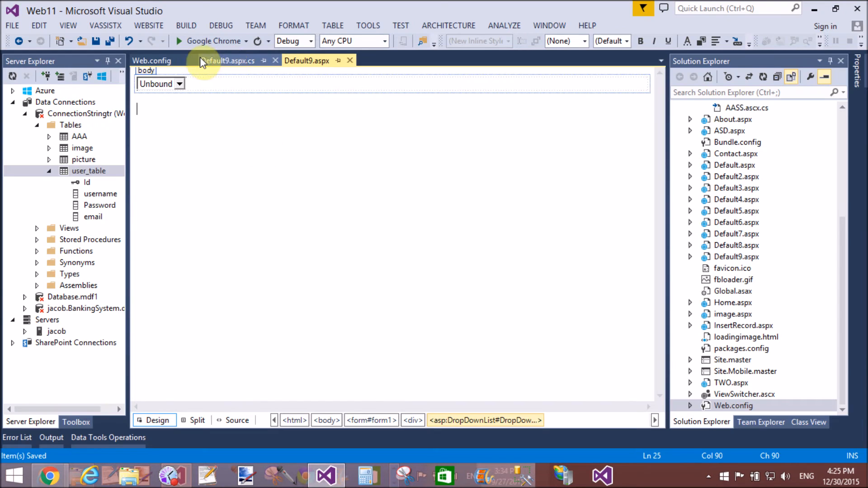
click(153, 60)
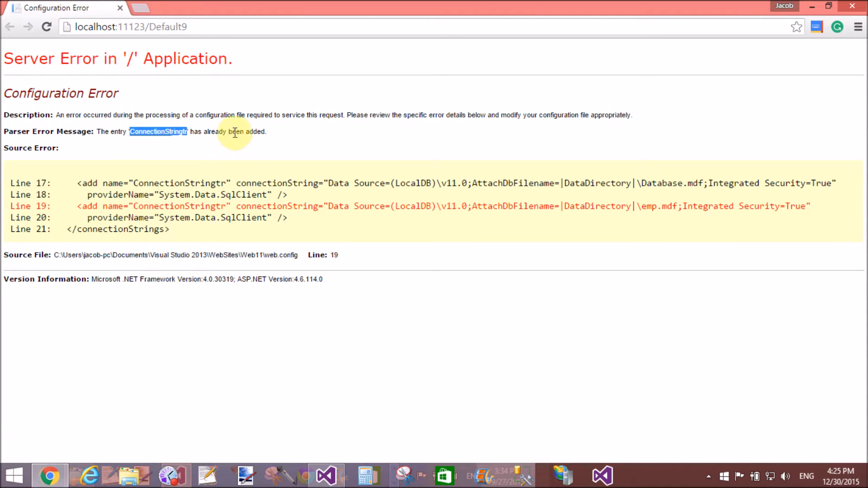
mouse_move(286, 237)
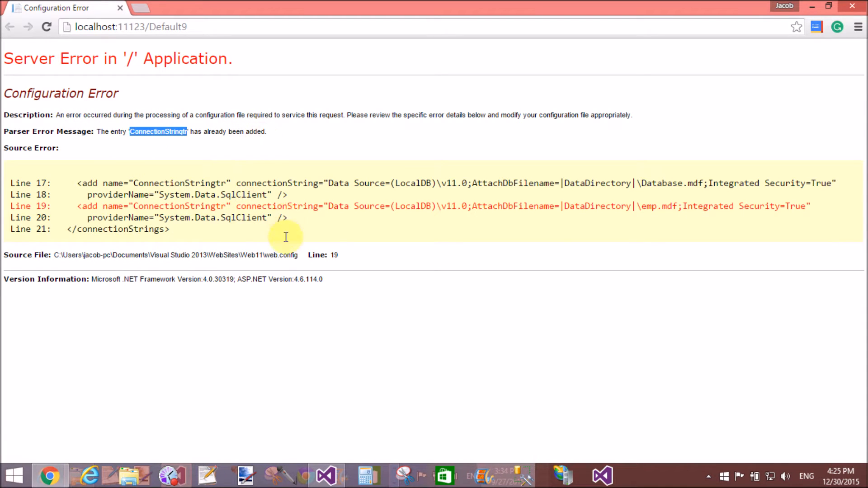
mouse_move(256, 330)
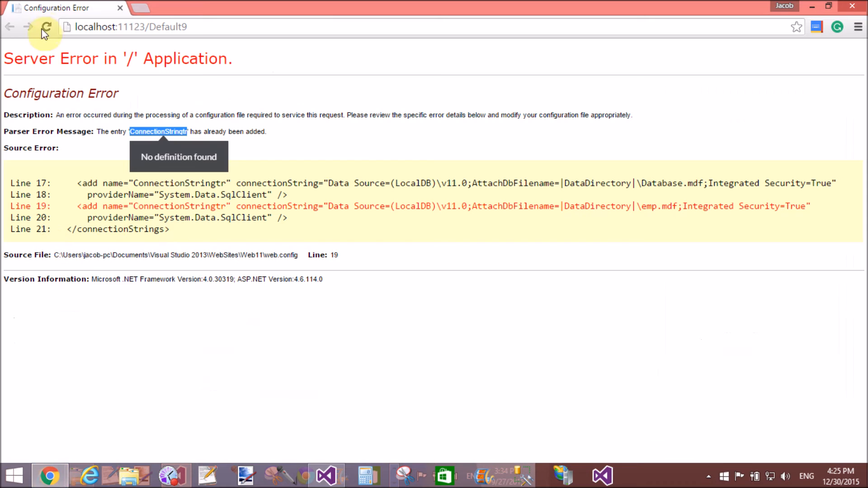
Reload the page showing the duplicate ConnectionStringtr configuration error.
click(45, 26)
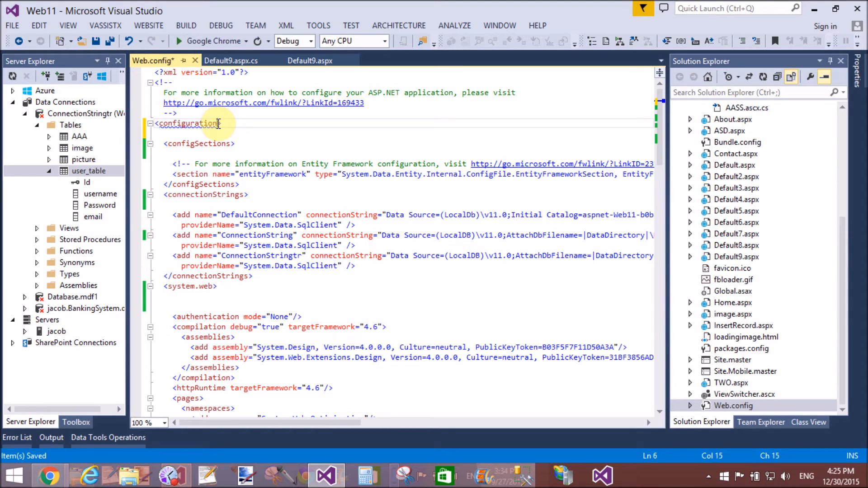
Type <clear/> and <remove name into Web.config's top comment, then select the ConnectionString name.
click(192, 298)
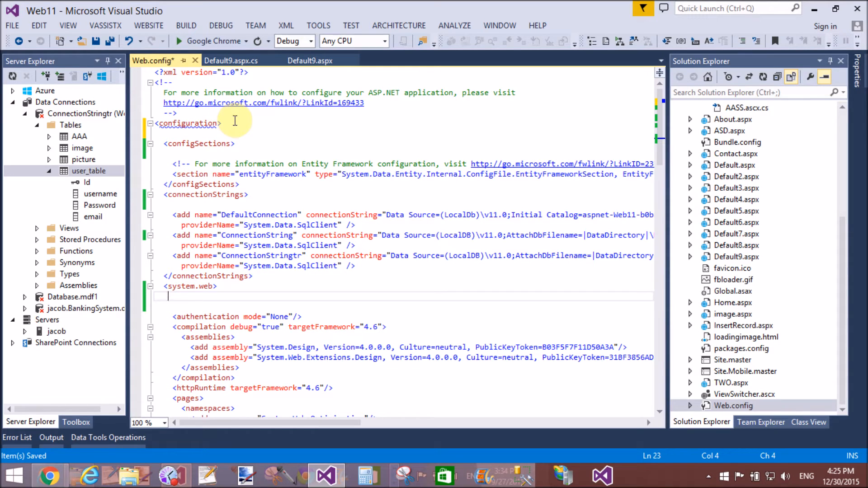
mouse_move(250, 116)
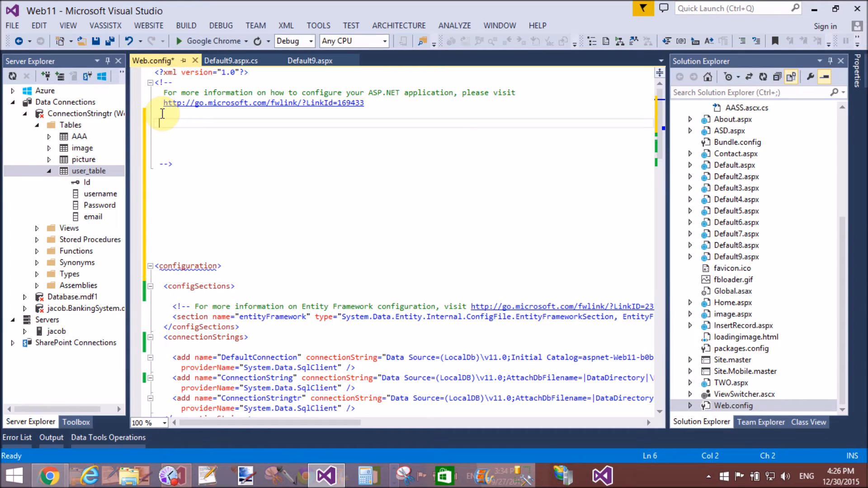
text(<c)
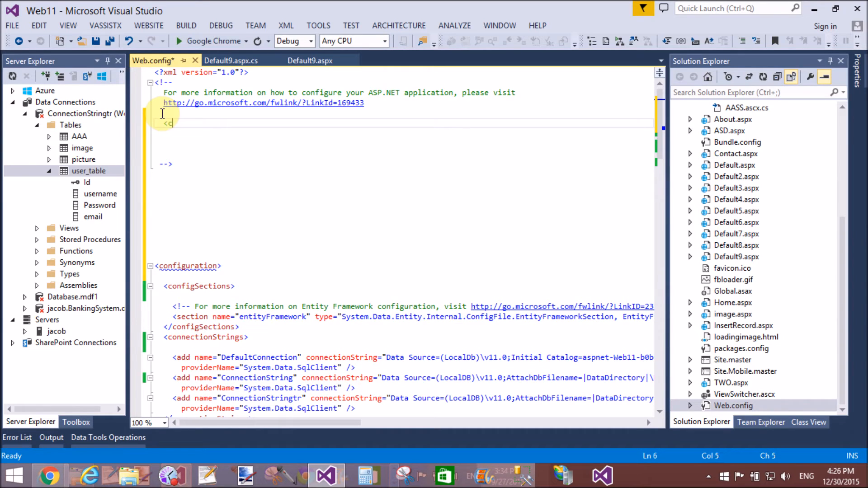
text(lear/>)
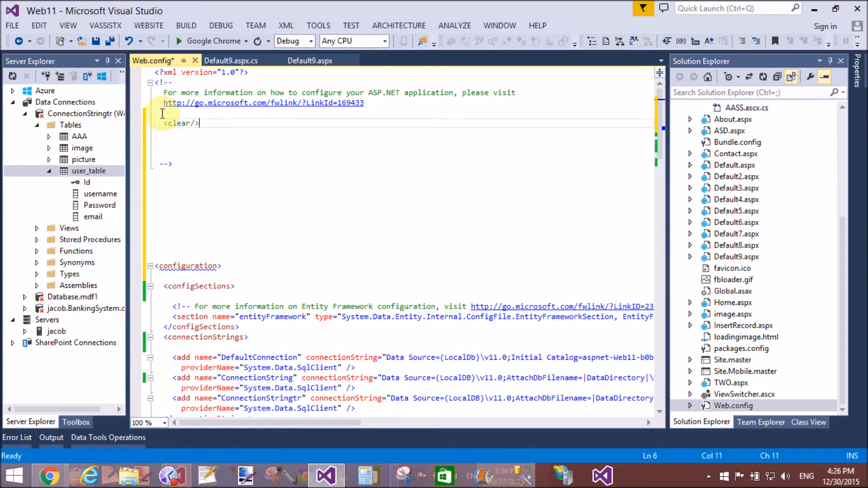
text(<remove)
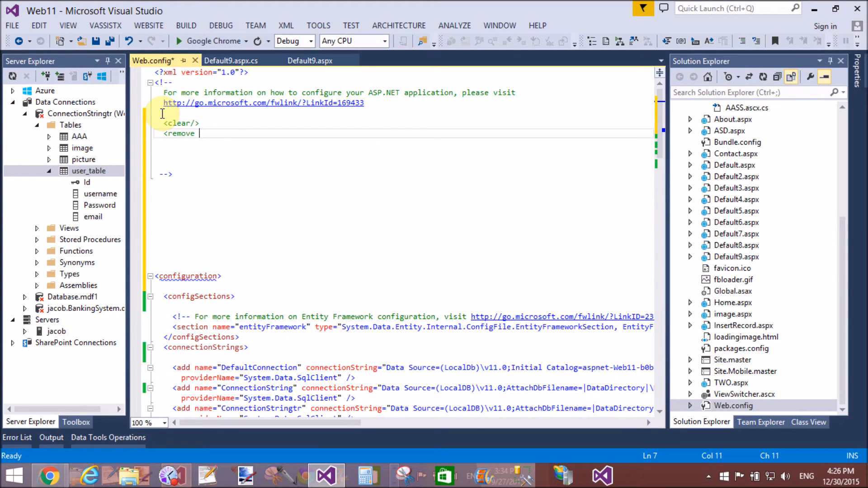
text(name=)
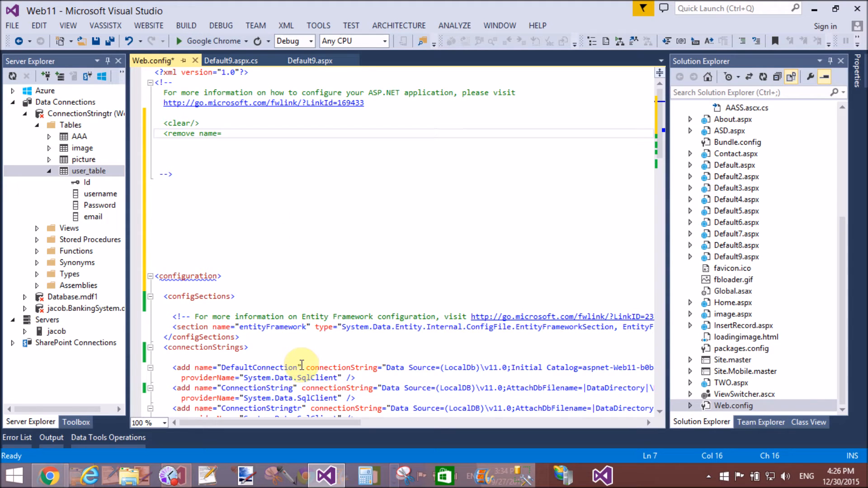
double_click(258, 387)
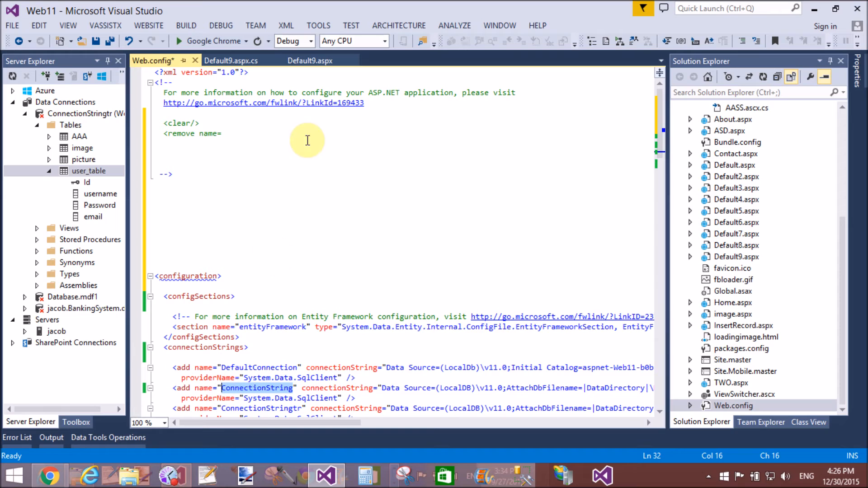
click(236, 133)
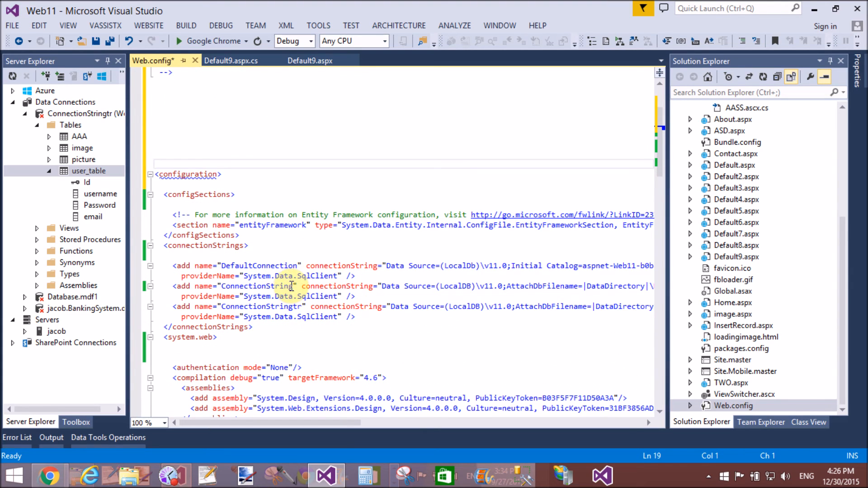
double_click(254, 286)
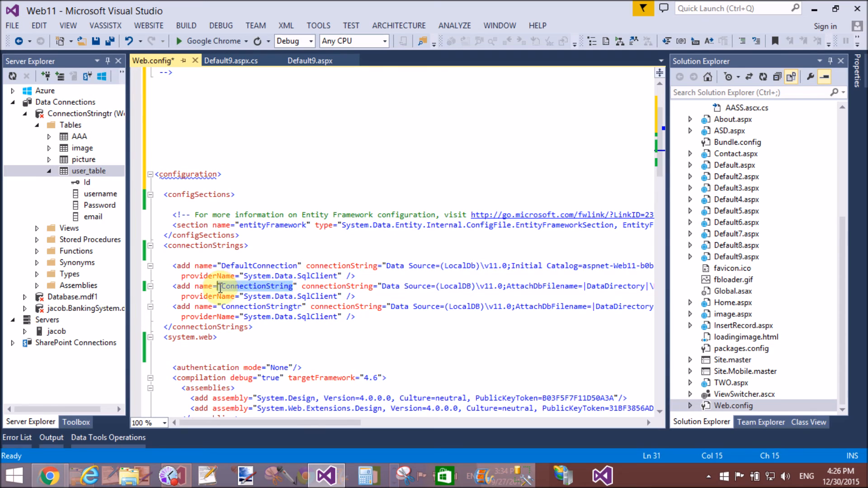